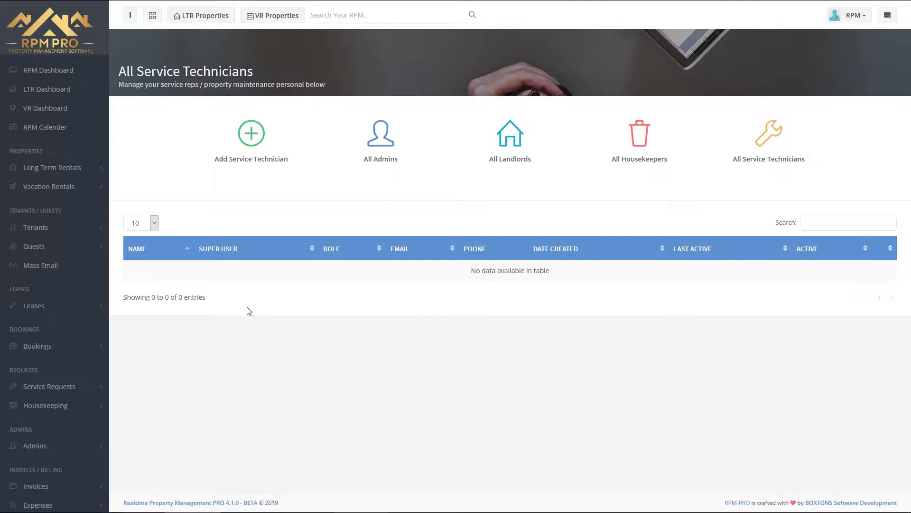
pyautogui.moveTo(228, 288)
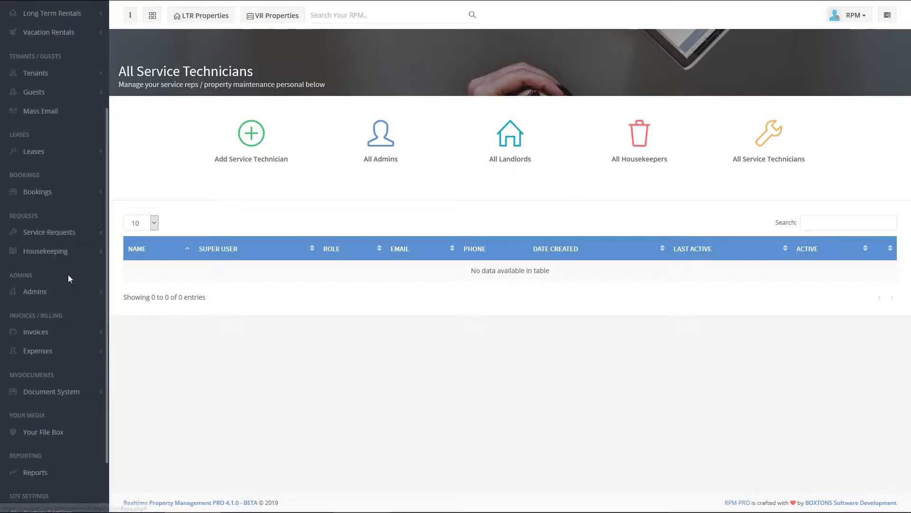
# Step: Expand the Admins menu to show Administrators, Landlords, Housekeepers and Service Reps
pyautogui.click(35, 292)
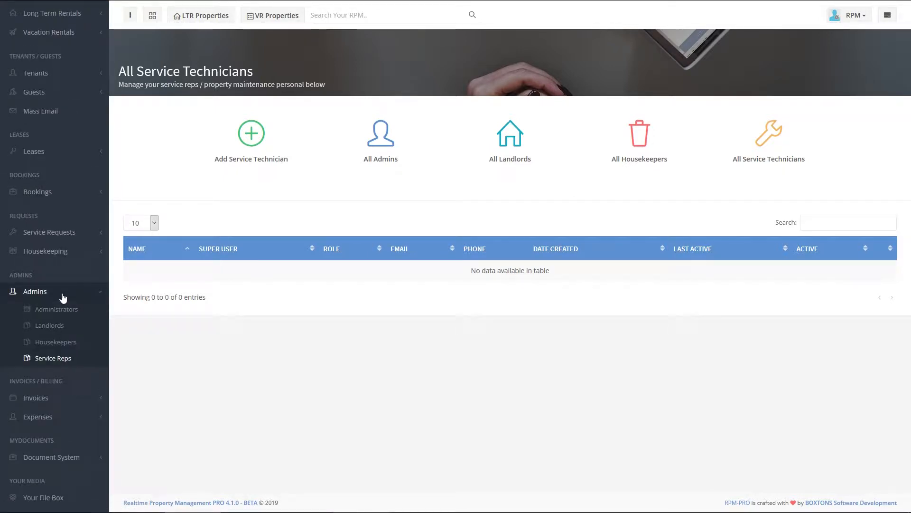
pyautogui.moveTo(53, 358)
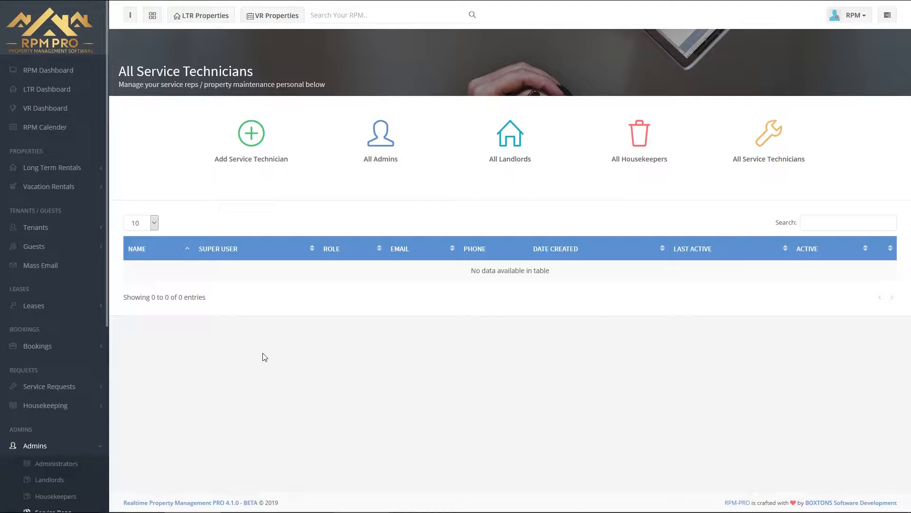
pyautogui.moveTo(269, 359)
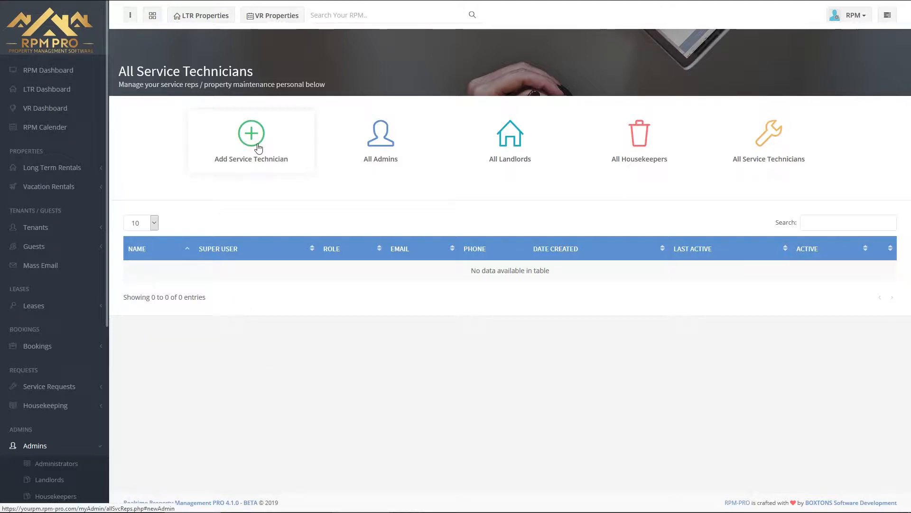
pyautogui.moveTo(254, 150)
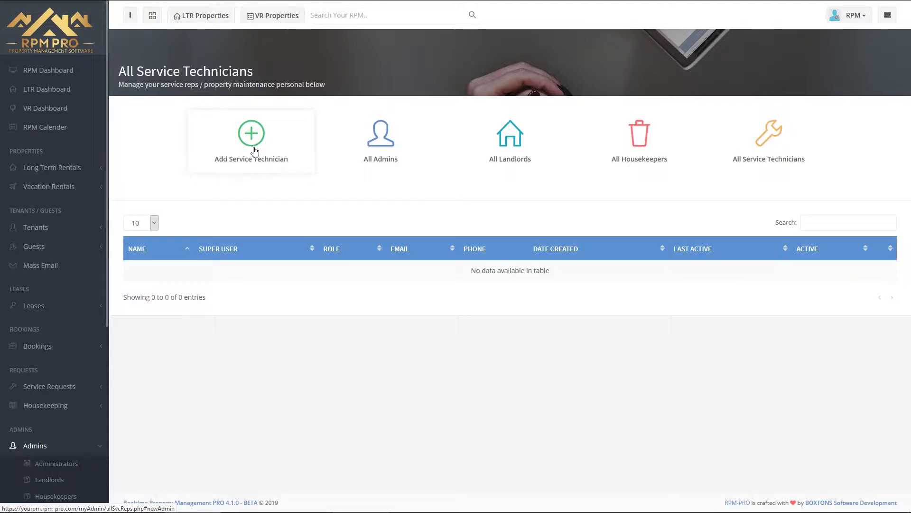
# Step: Start a new service technician from the All Service Technicians page
pyautogui.click(250, 139)
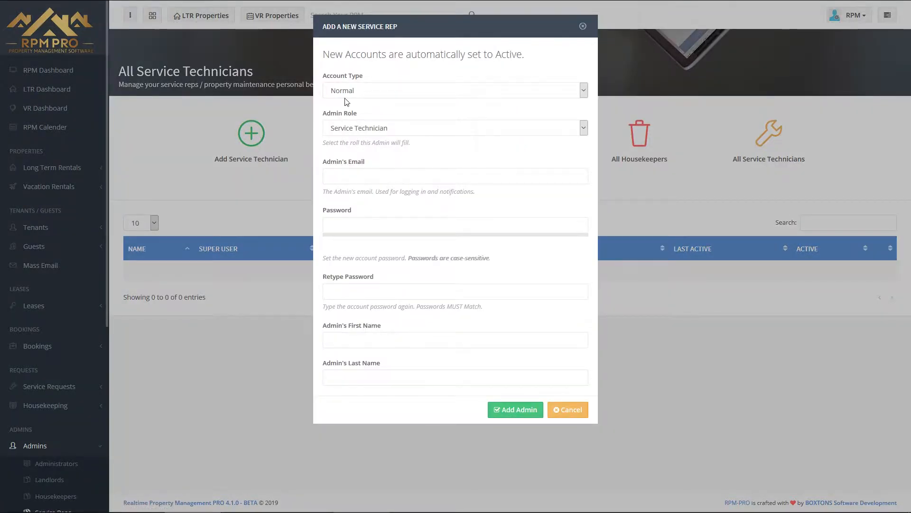
# Step: Keep account type Normal and role Service Technician, and begin the email with 'service'
pyautogui.click(455, 90)
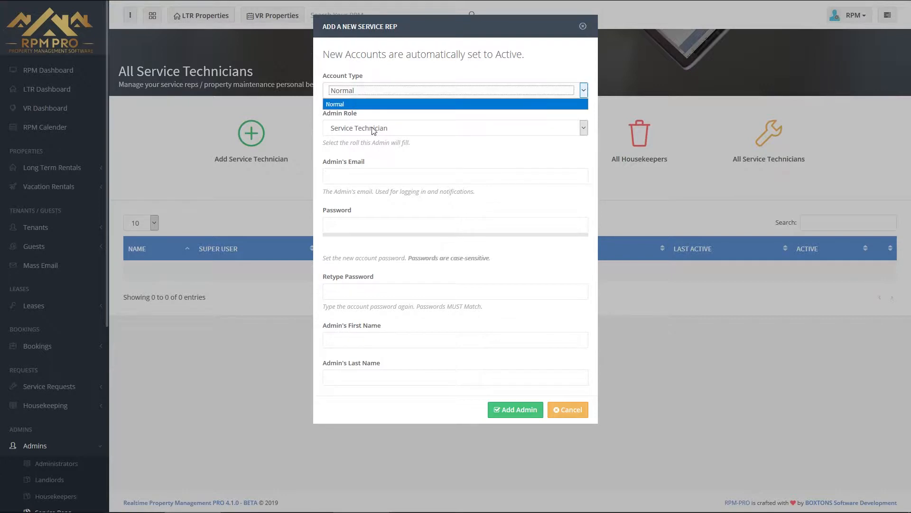
pyautogui.click(455, 128)
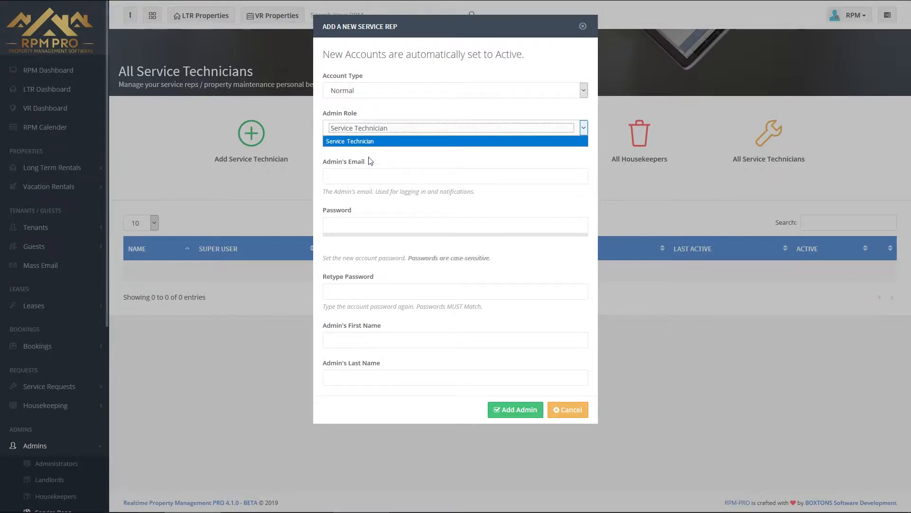
pyautogui.click(349, 140)
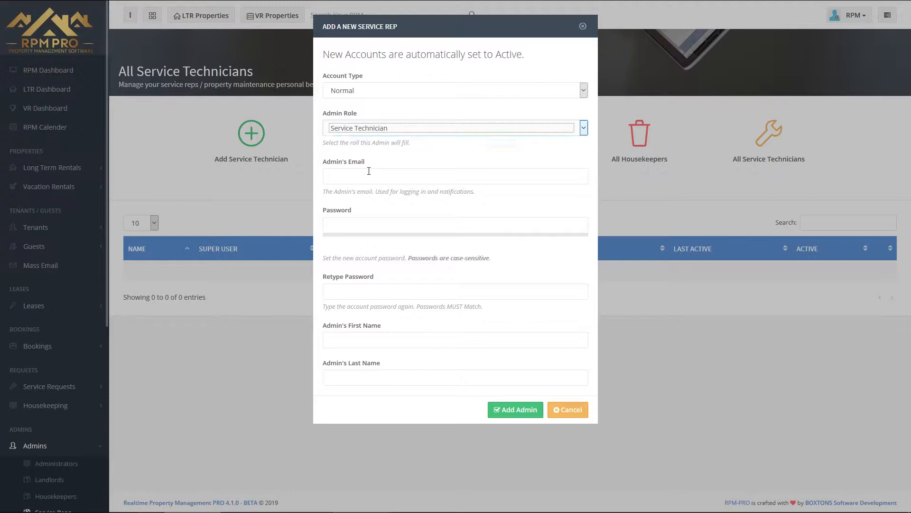
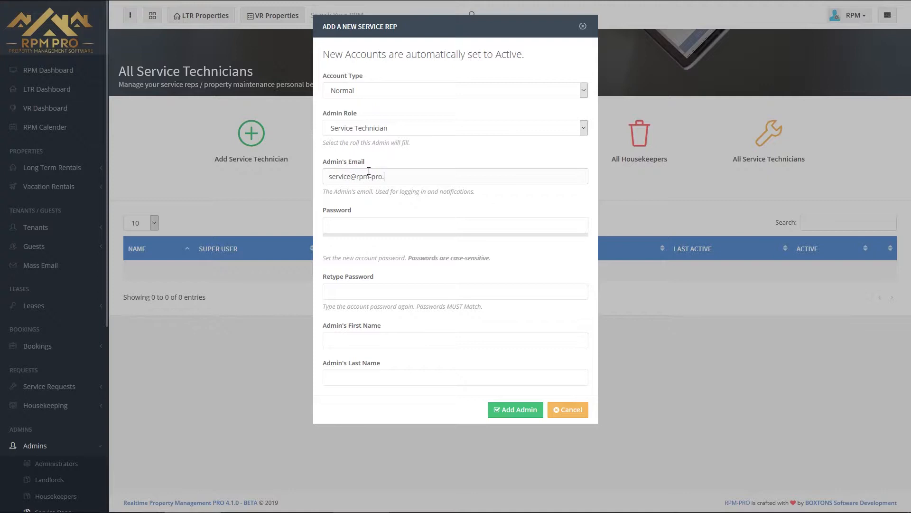
# Step: Fill the password fields and the name Service Test, then add the new technician account
pyautogui.click(455, 226)
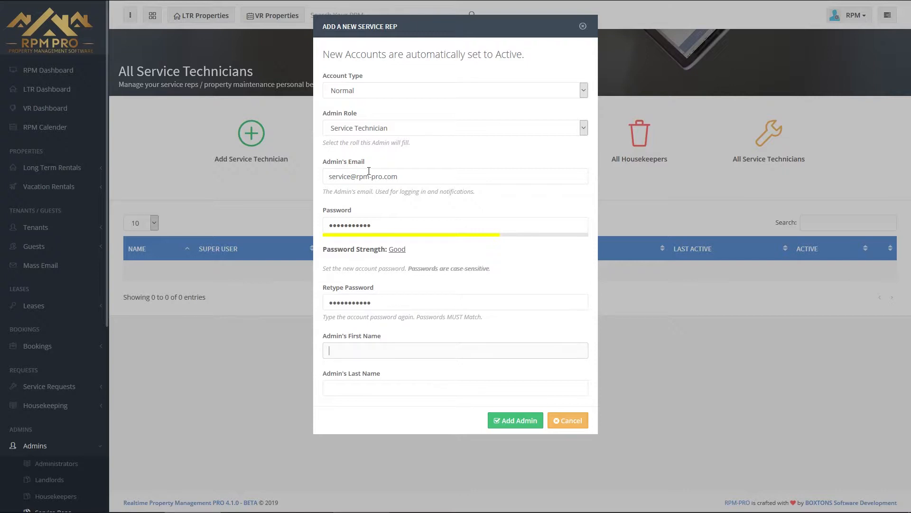
pyautogui.write('Service')
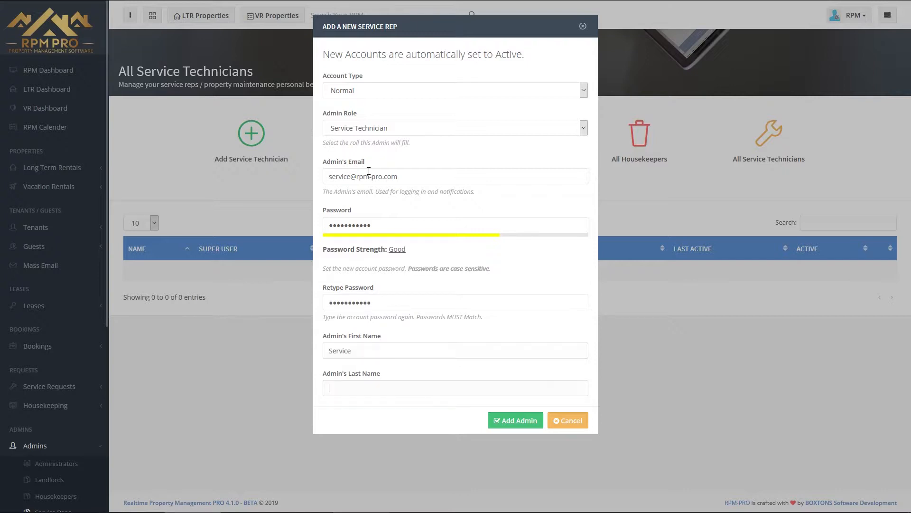
pyautogui.write('Test')
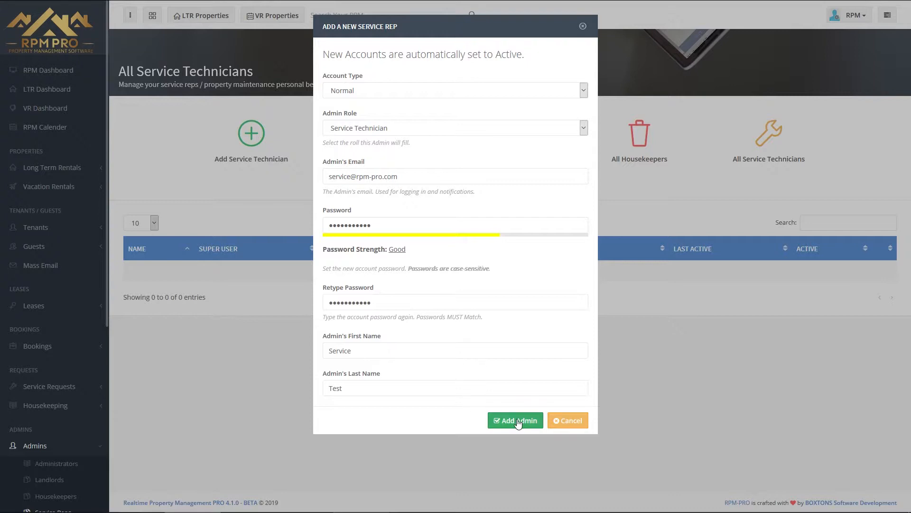
pyautogui.click(515, 420)
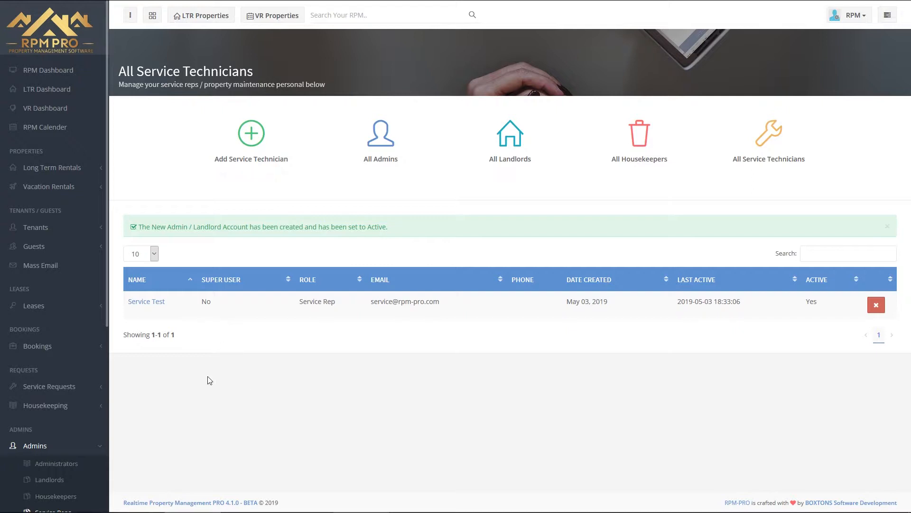
pyautogui.moveTo(677, 318)
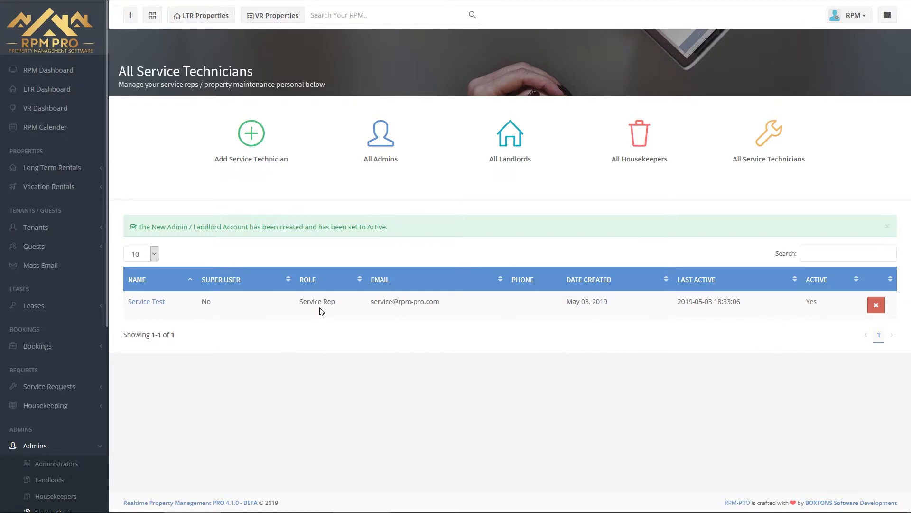
pyautogui.moveTo(876, 304)
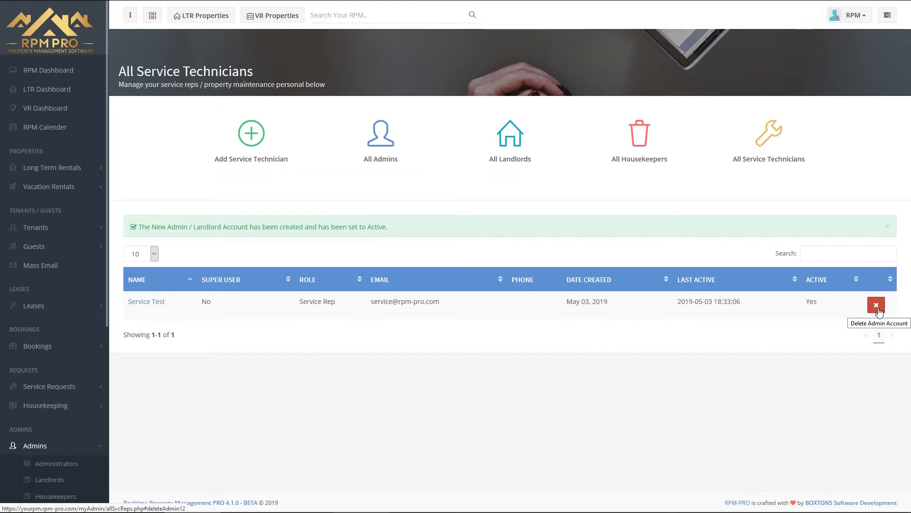
# Step: Cancel the deletion of Service Test and view its profile page instead
pyautogui.click(875, 304)
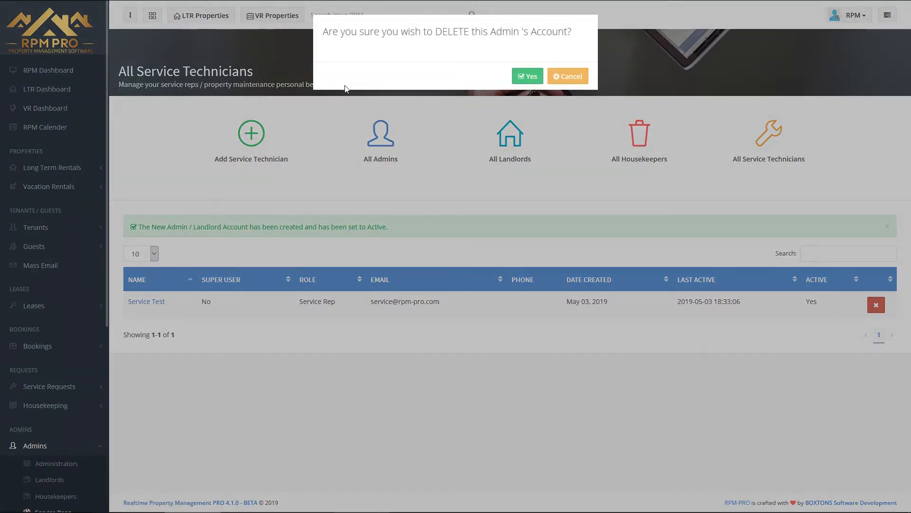
pyautogui.click(568, 76)
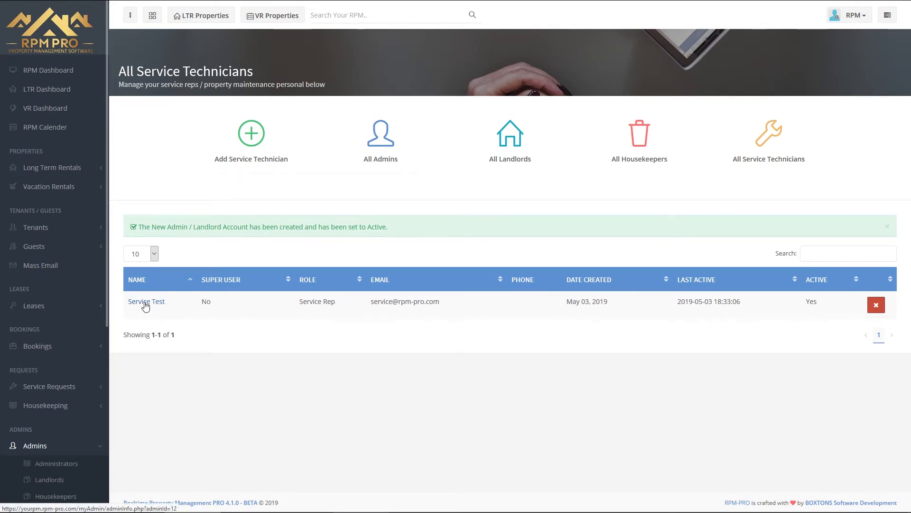
pyautogui.click(146, 301)
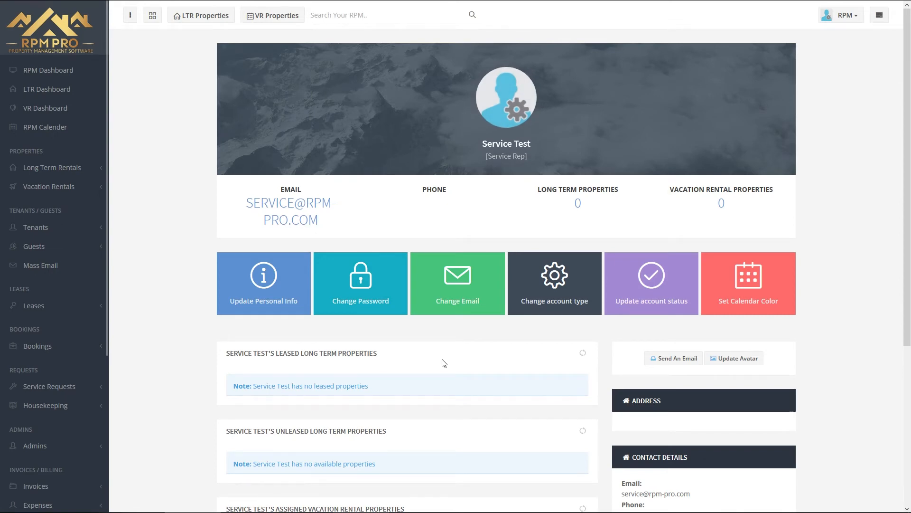